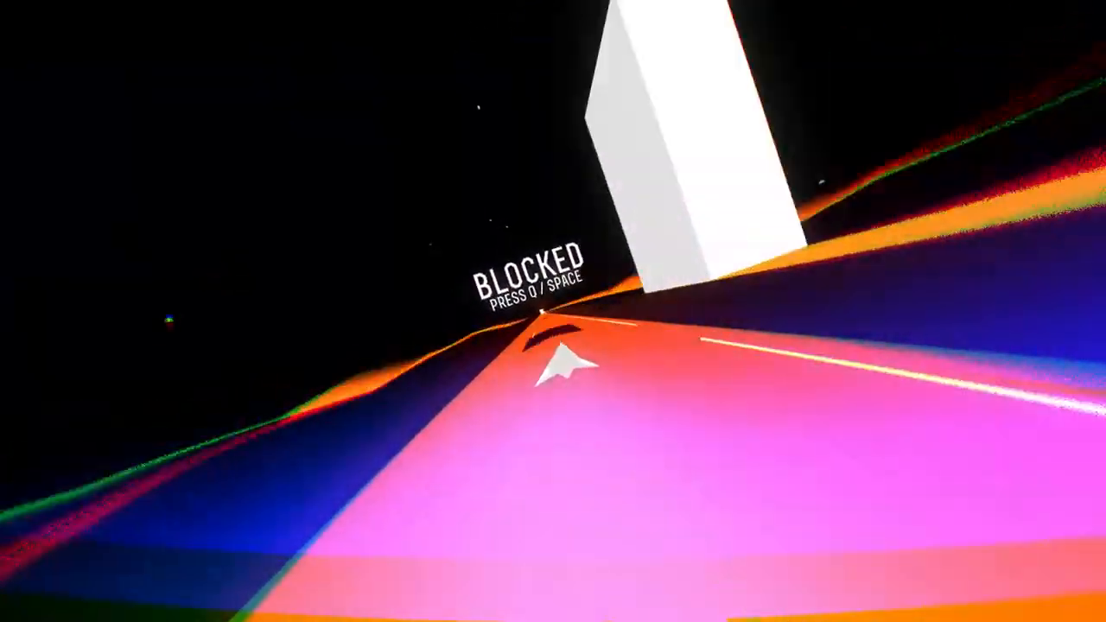
pyautogui.press('space')
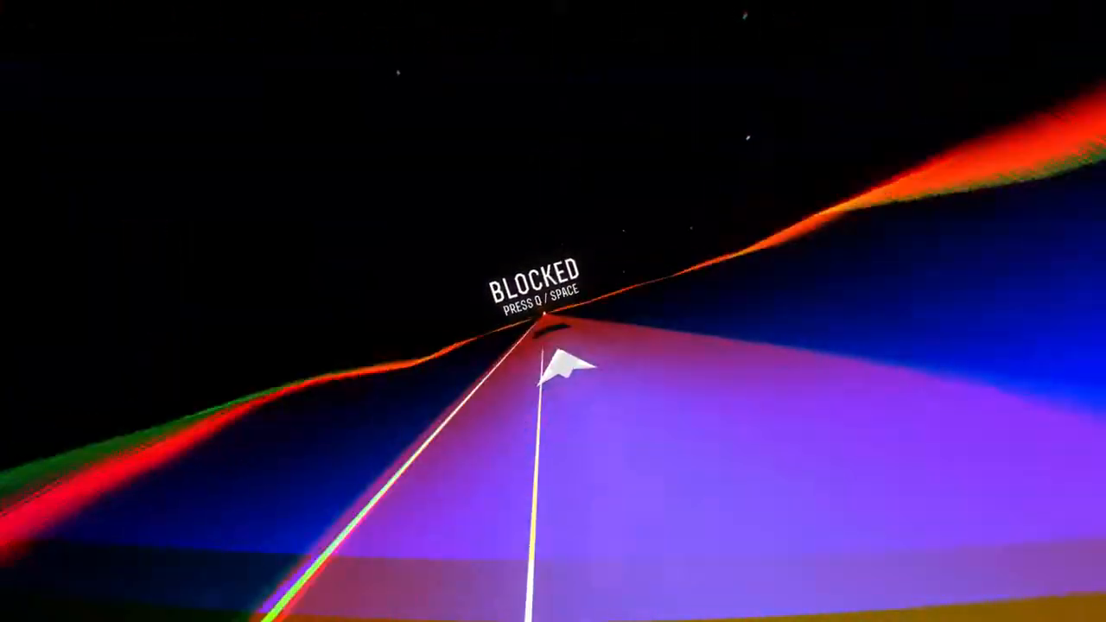
pyautogui.press('space')
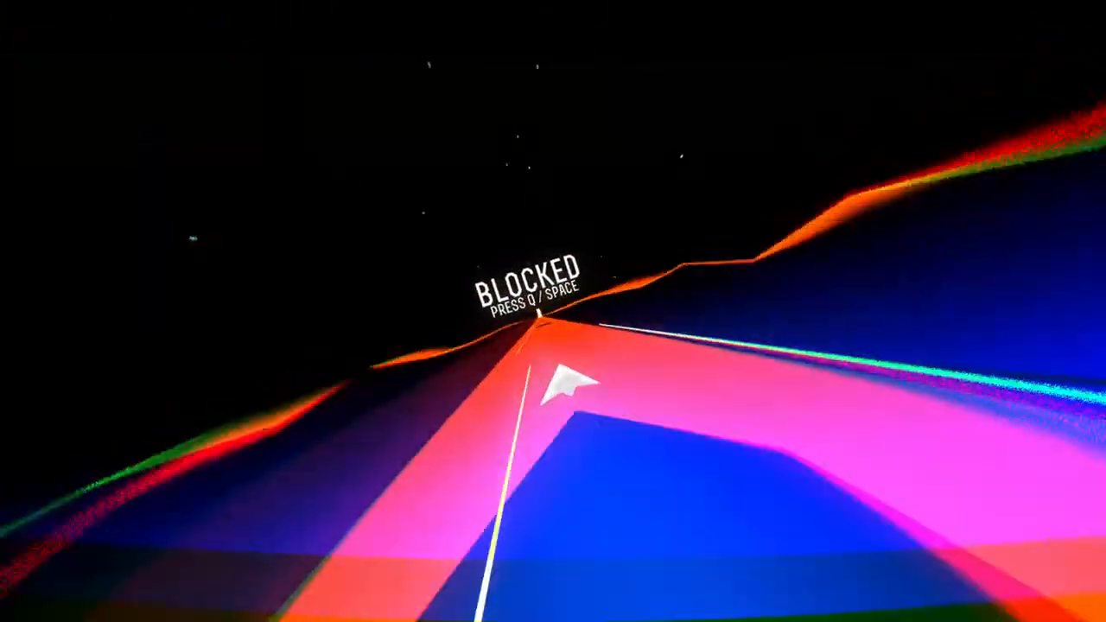
pyautogui.press('space')
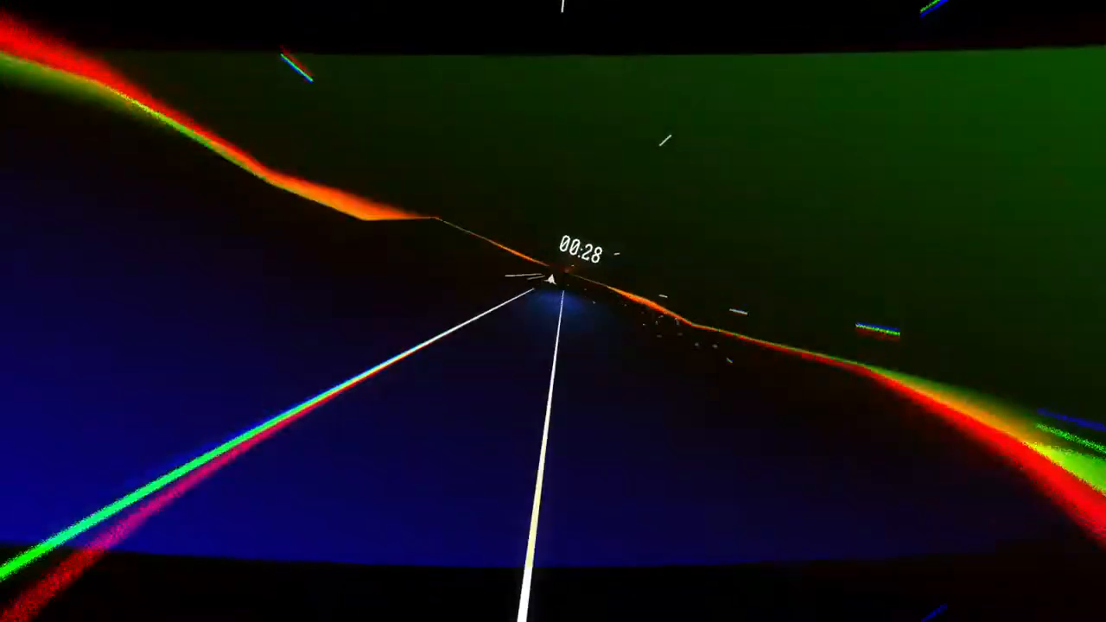